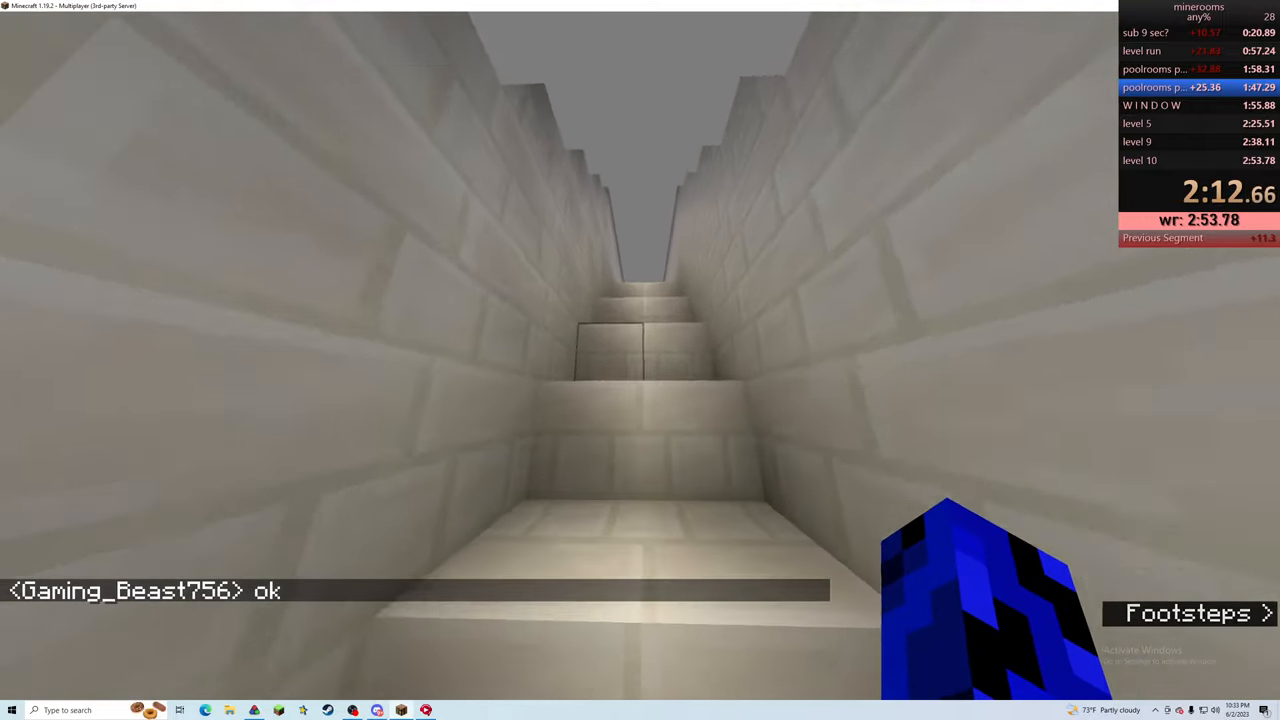
Walk forward up several more steps of the narrow stone-brick staircase
key(w)
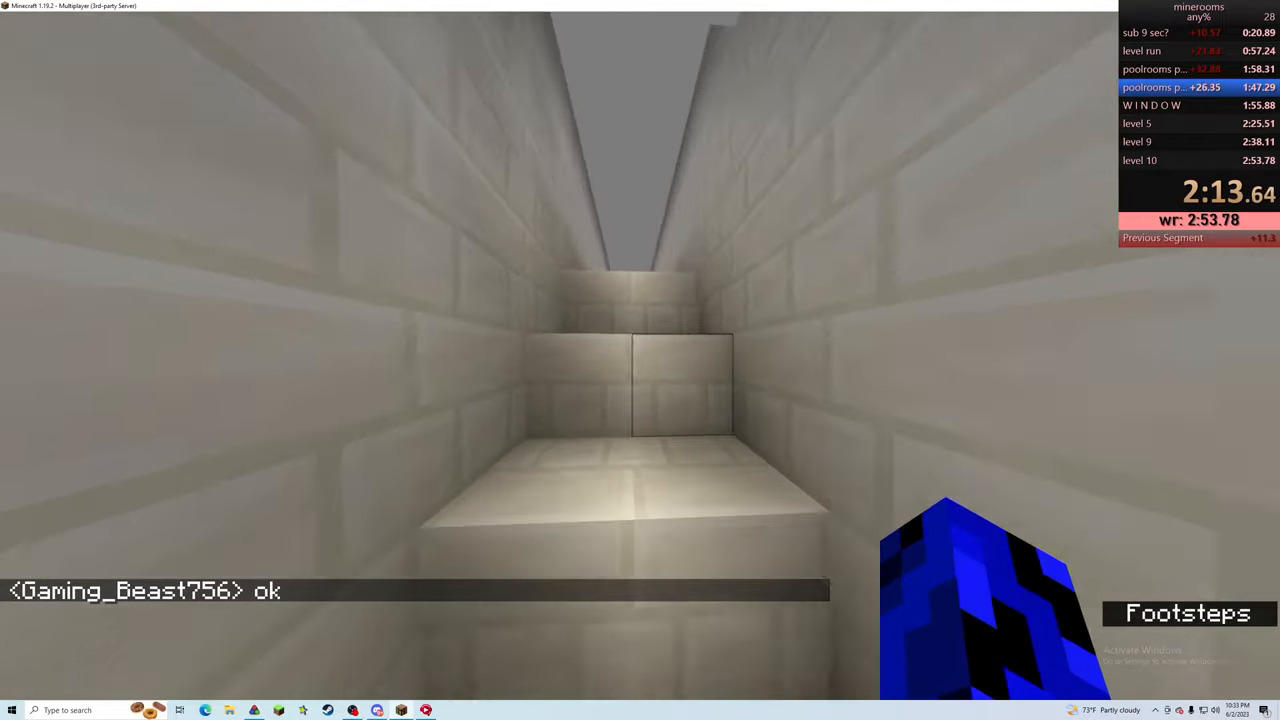